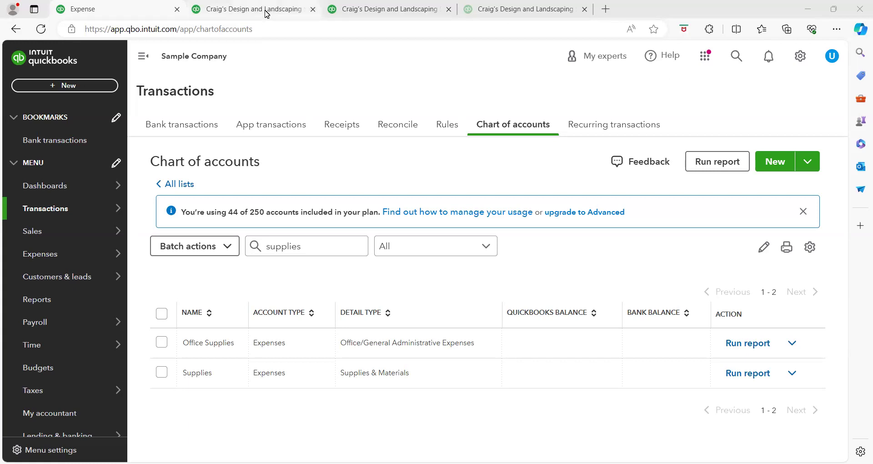
Step: View the Office Supplies transaction report showing five May 19 expenses totaling $355.00
click(747, 342)
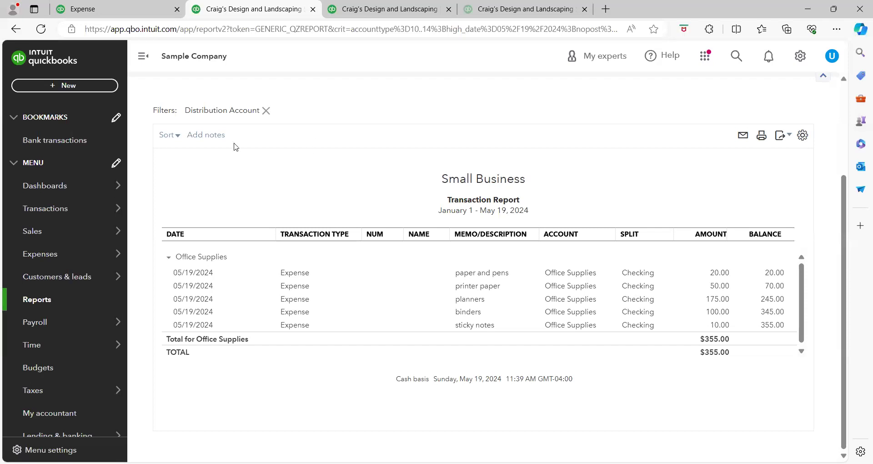
mouse_move(148, 165)
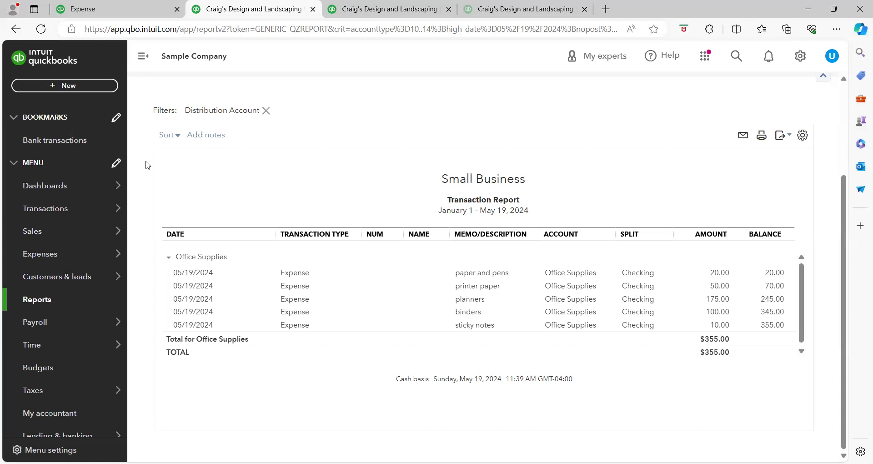
mouse_move(166, 166)
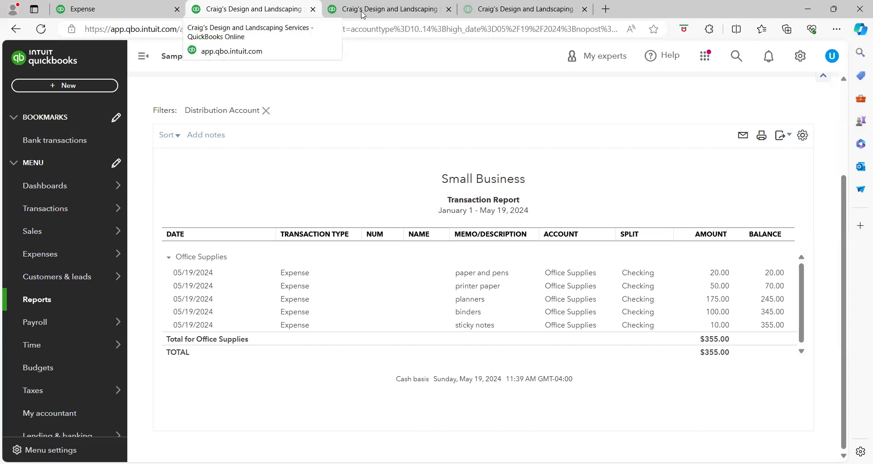
Step: Review the Supplies transaction report ($150.00), then return to the profit and loss report
click(388, 10)
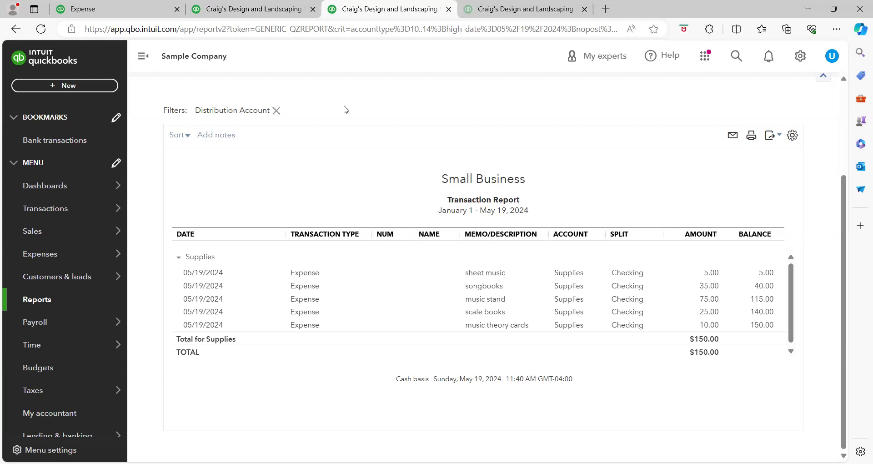
mouse_move(330, 77)
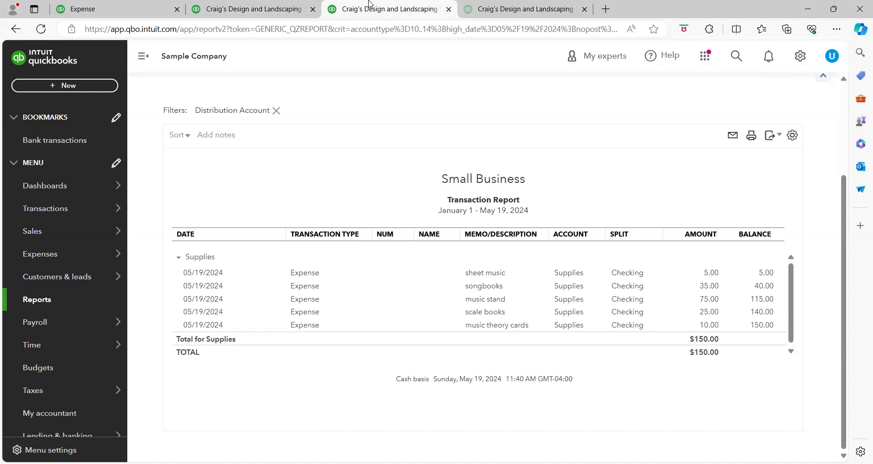
mouse_move(417, 83)
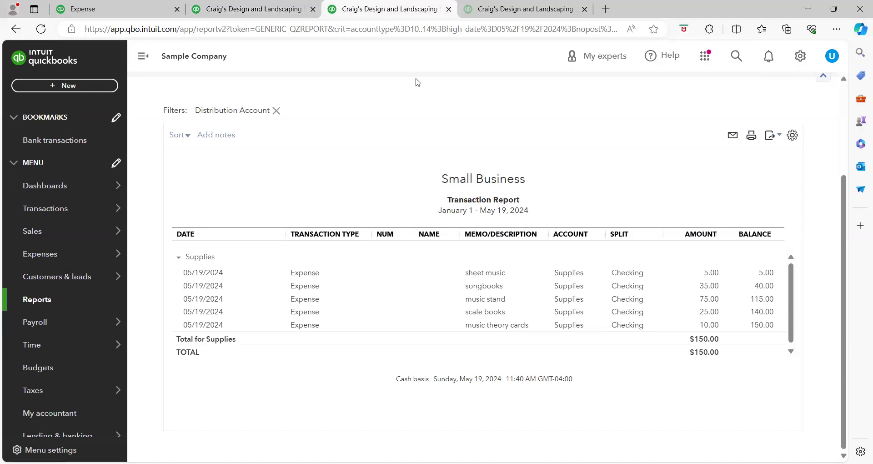
mouse_move(484, 299)
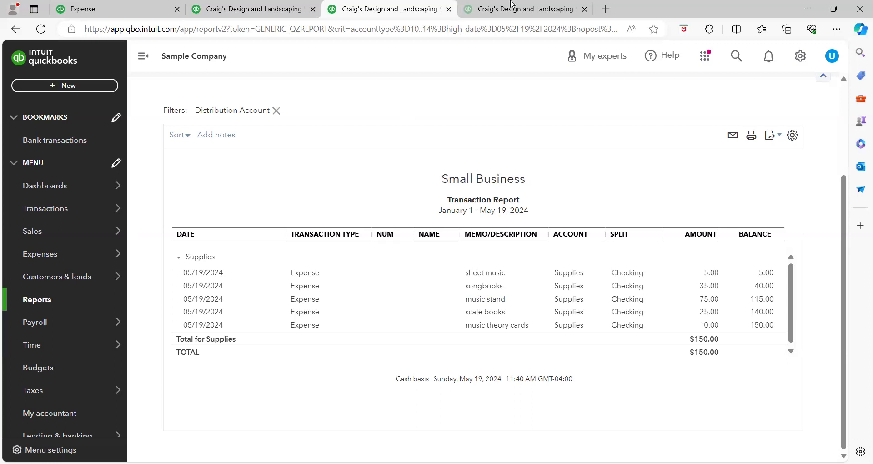
click(523, 9)
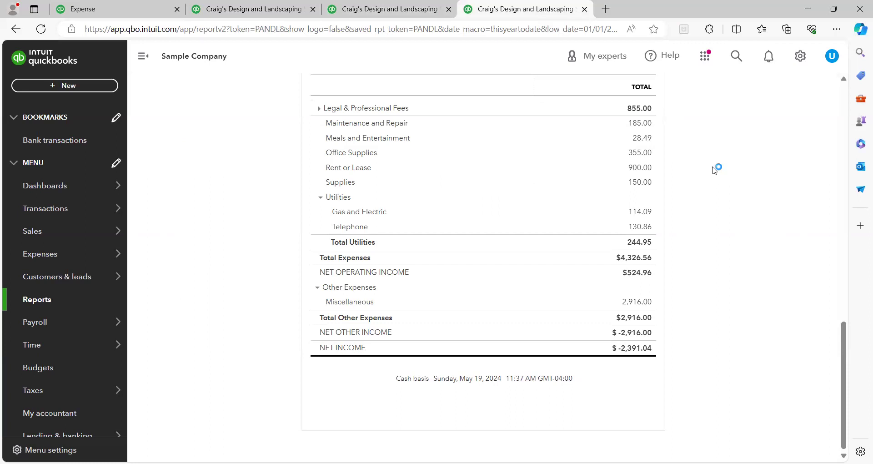
mouse_move(610, 154)
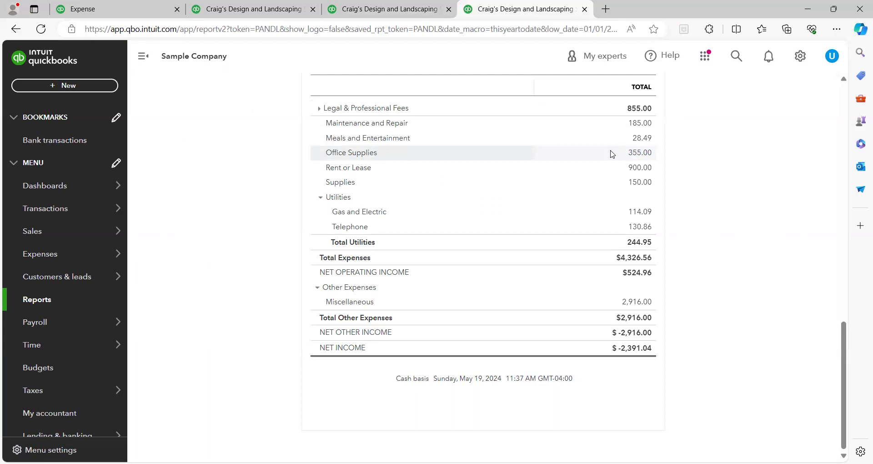
mouse_move(615, 182)
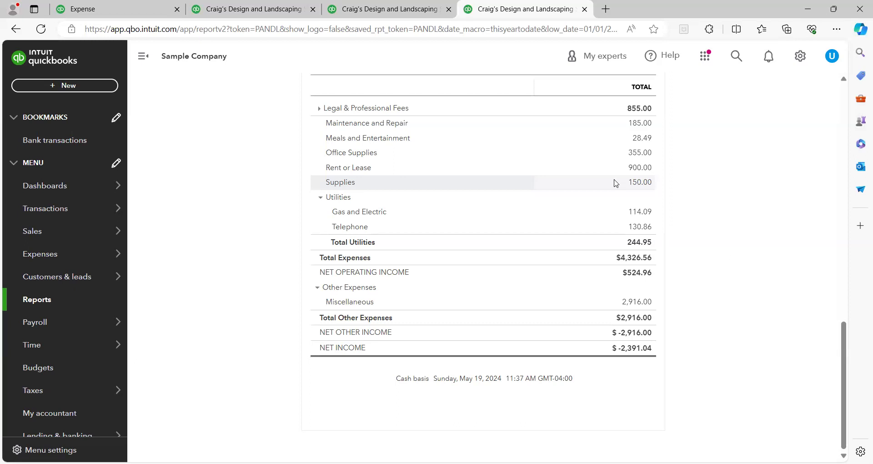
mouse_move(628, 156)
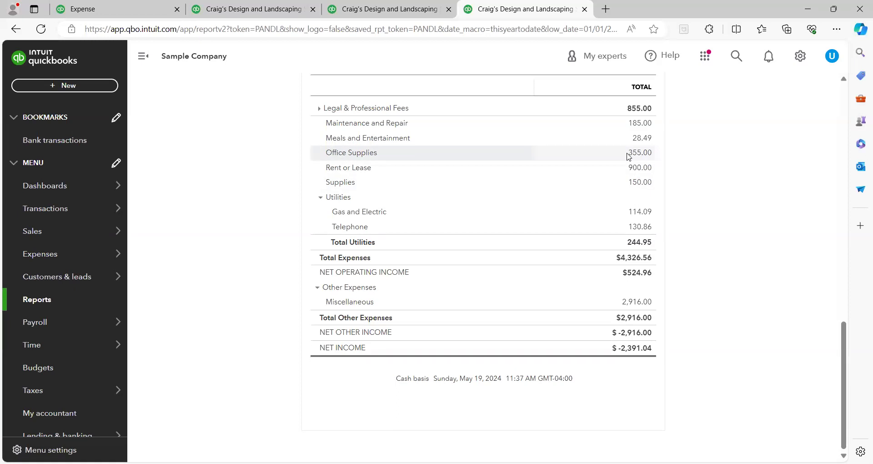
mouse_move(627, 152)
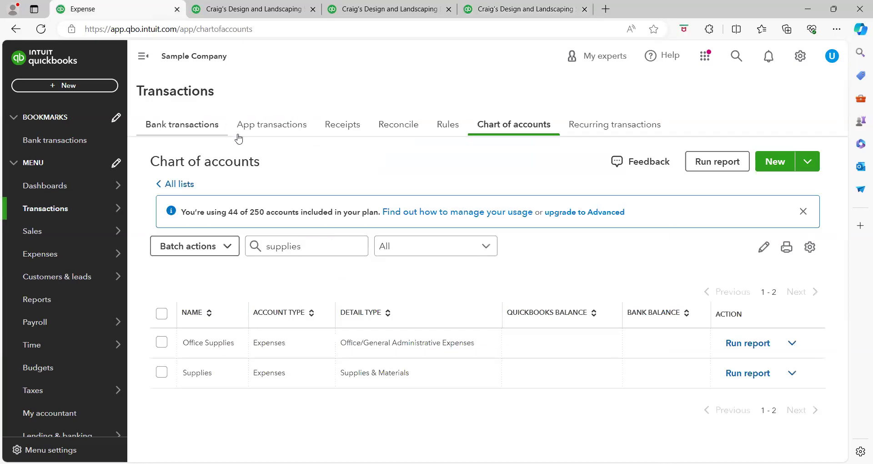
mouse_move(335, 174)
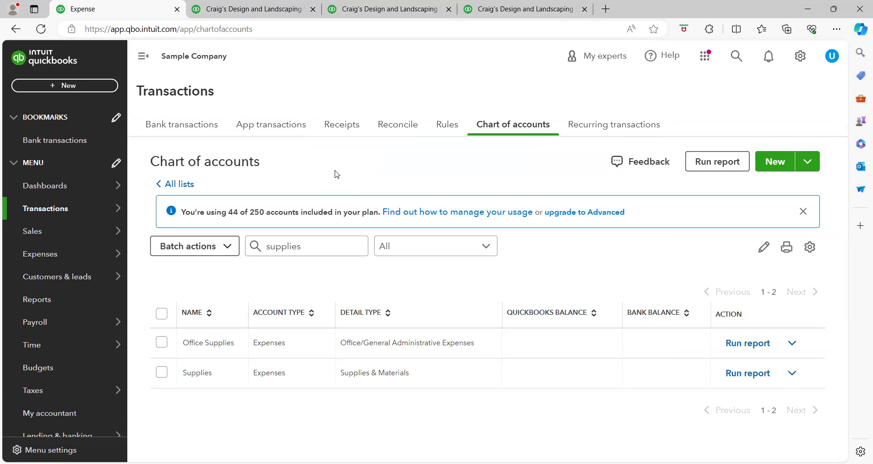
mouse_move(138, 140)
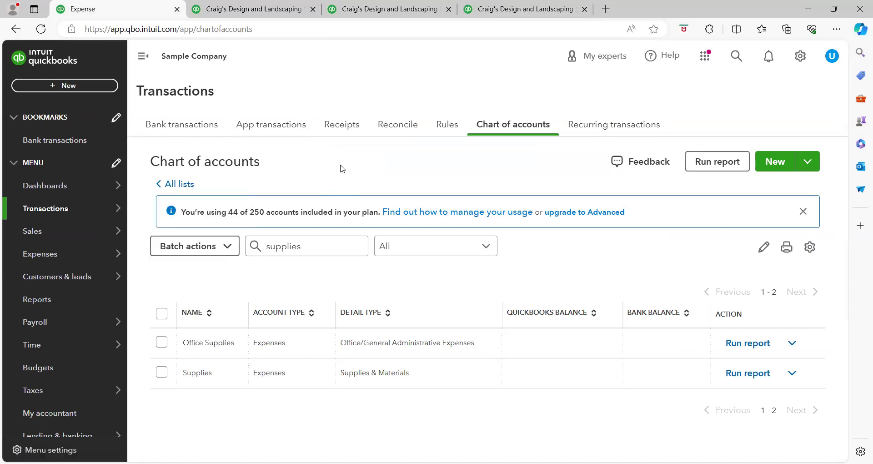
Step: Change the Supplies account name to 'Coaching Supplies' and save it
click(306, 245)
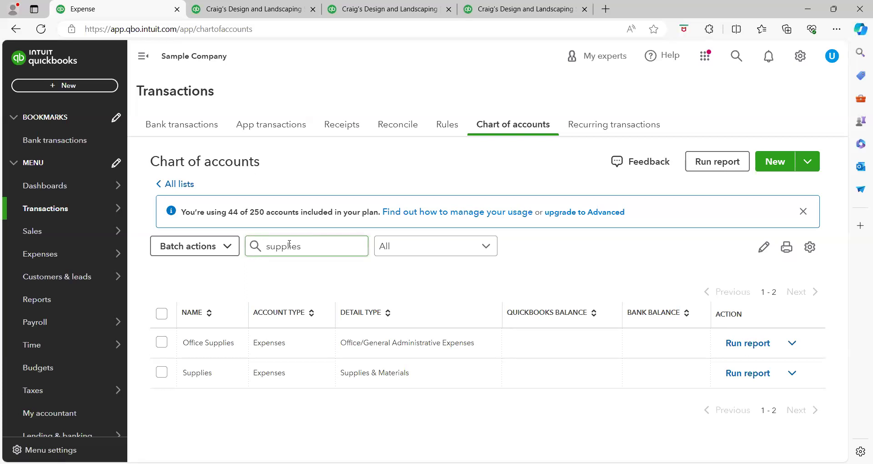
mouse_move(420, 373)
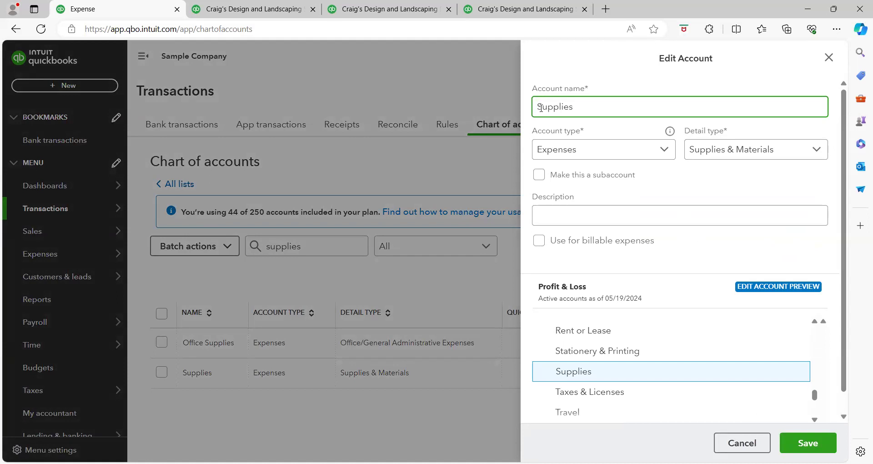
text(Goa)
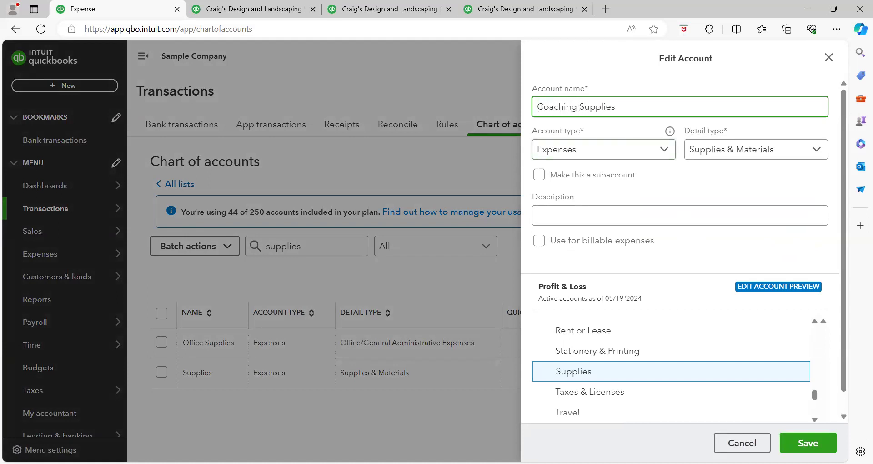
click(807, 443)
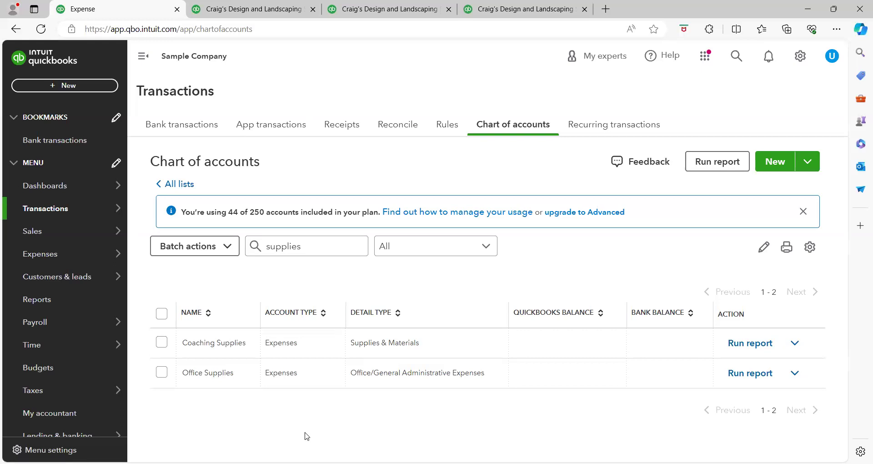
mouse_move(239, 396)
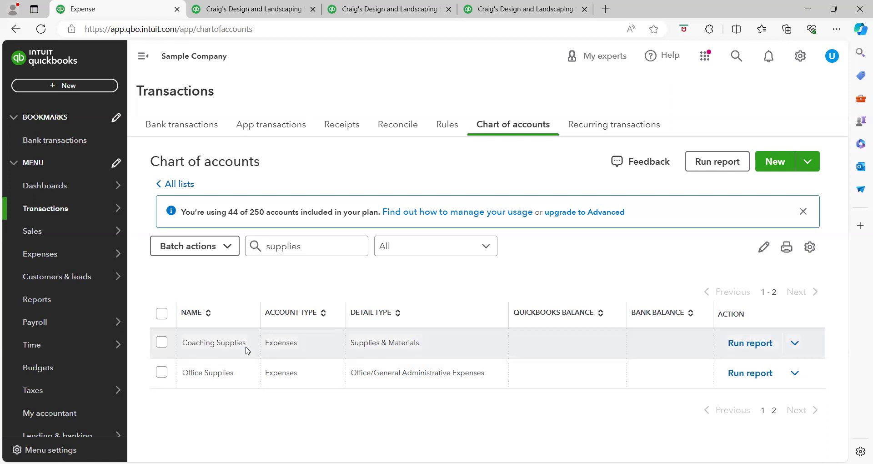
mouse_move(336, 370)
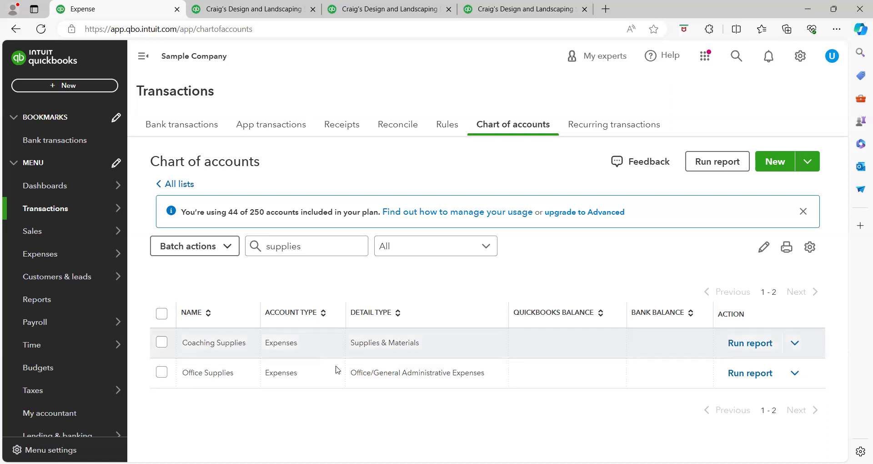
mouse_move(335, 400)
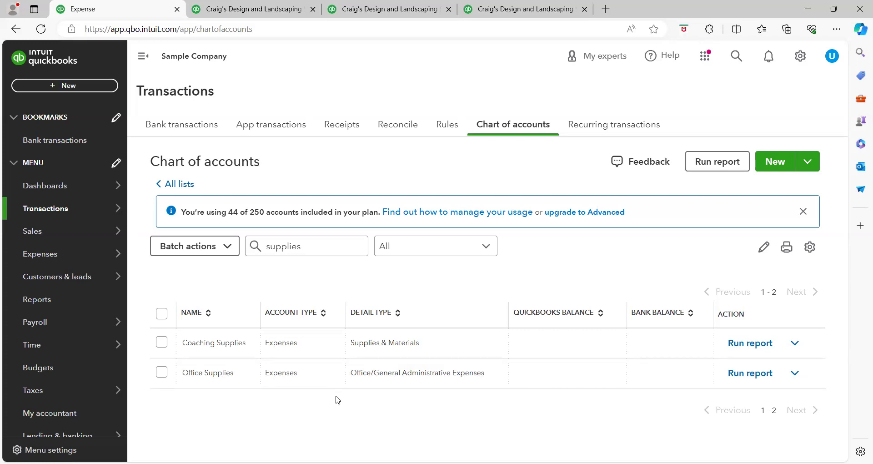
mouse_move(348, 400)
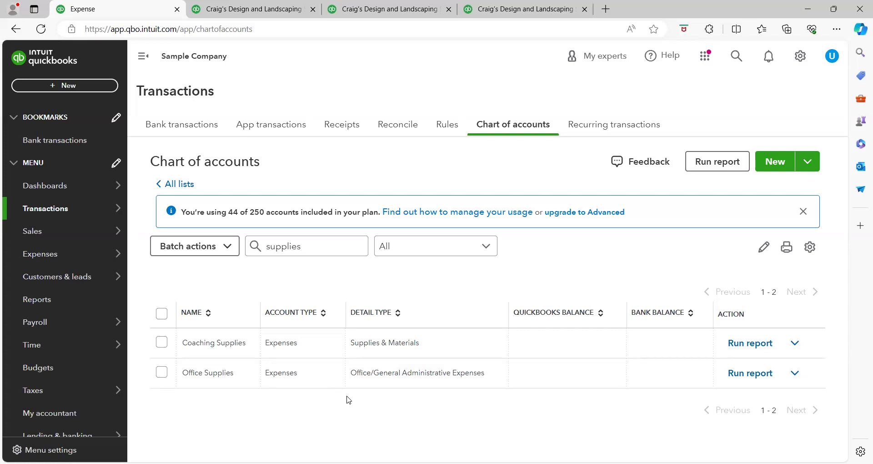